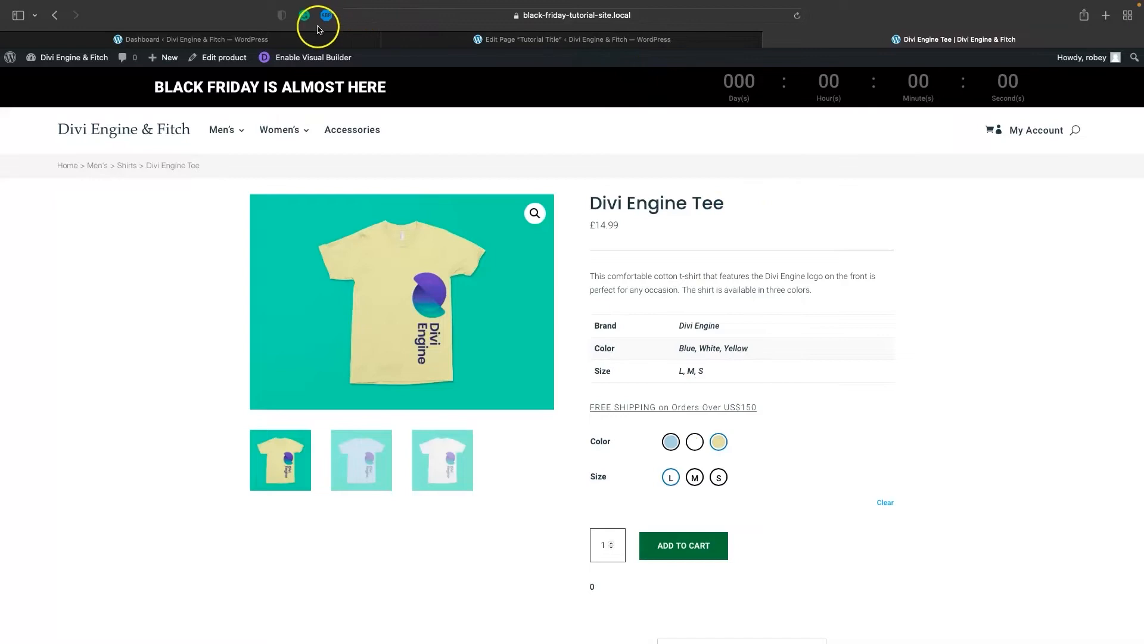
# Switch to the BodyCommerce Product Page settings tab in the WordPress admin.
pyautogui.click(190, 39)
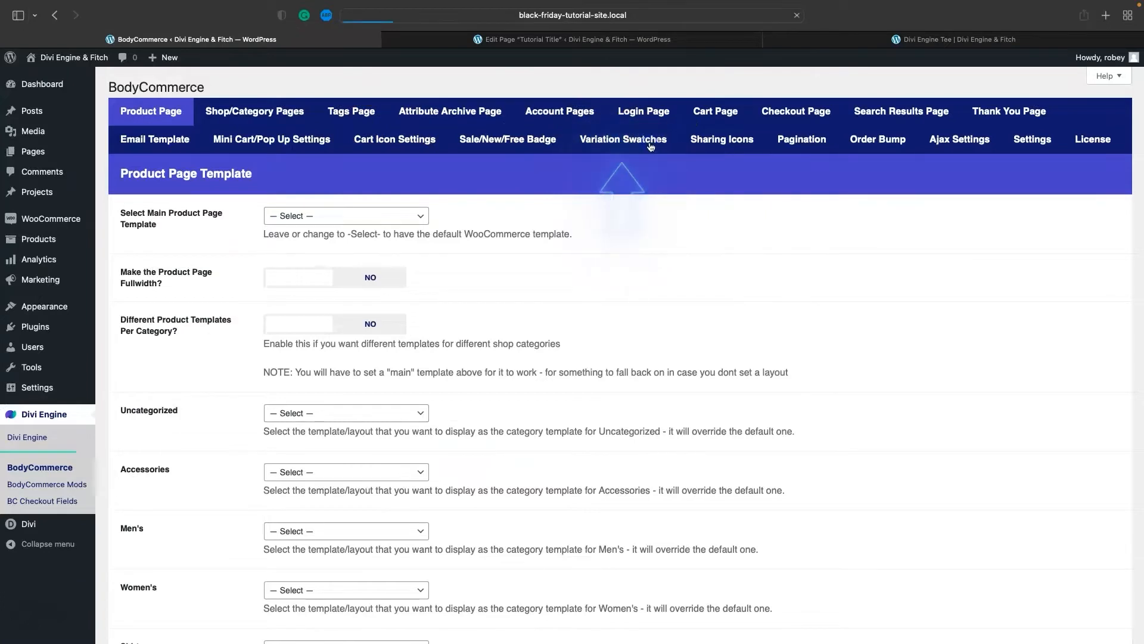
# Set 'Enable Tooltip (Image and Color only)' to YES under Variation Swatches.
pyautogui.click(622, 140)
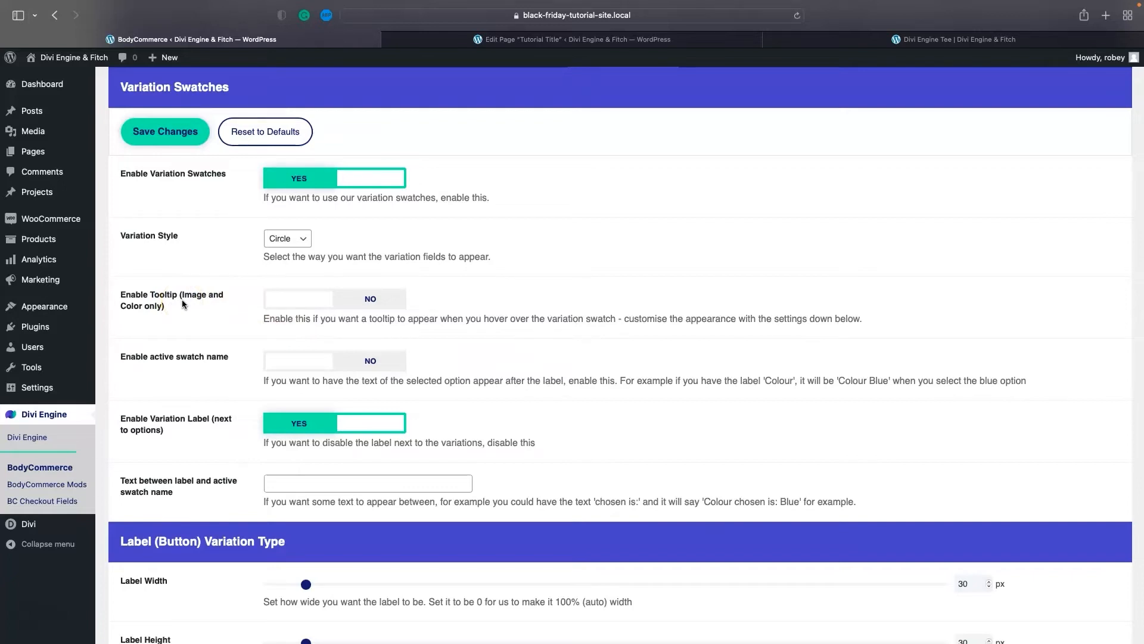
pyautogui.click(298, 299)
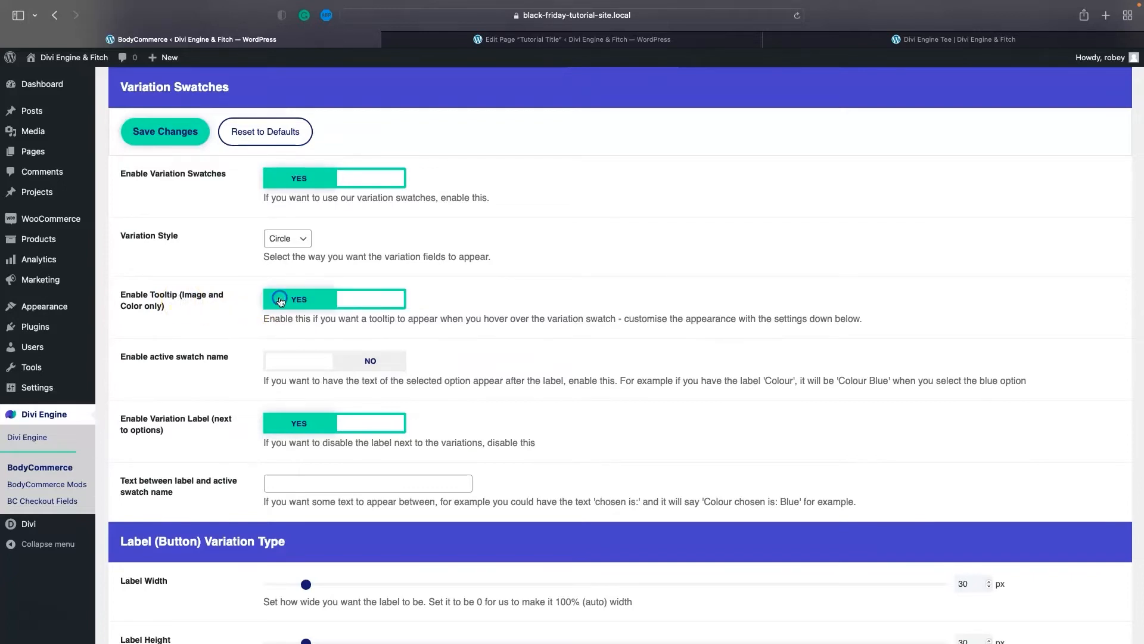
# Scroll to Variation Tooltip to confirm large image/color preview is enabled at 80 px.
pyautogui.scroll(-3)
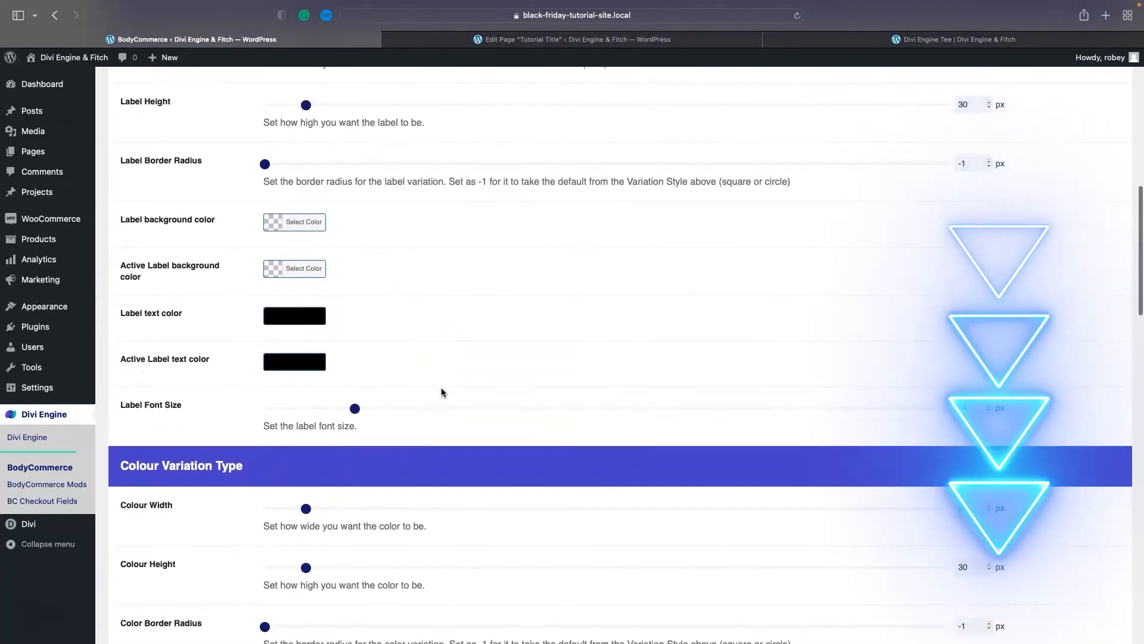
pyautogui.scroll(-3)
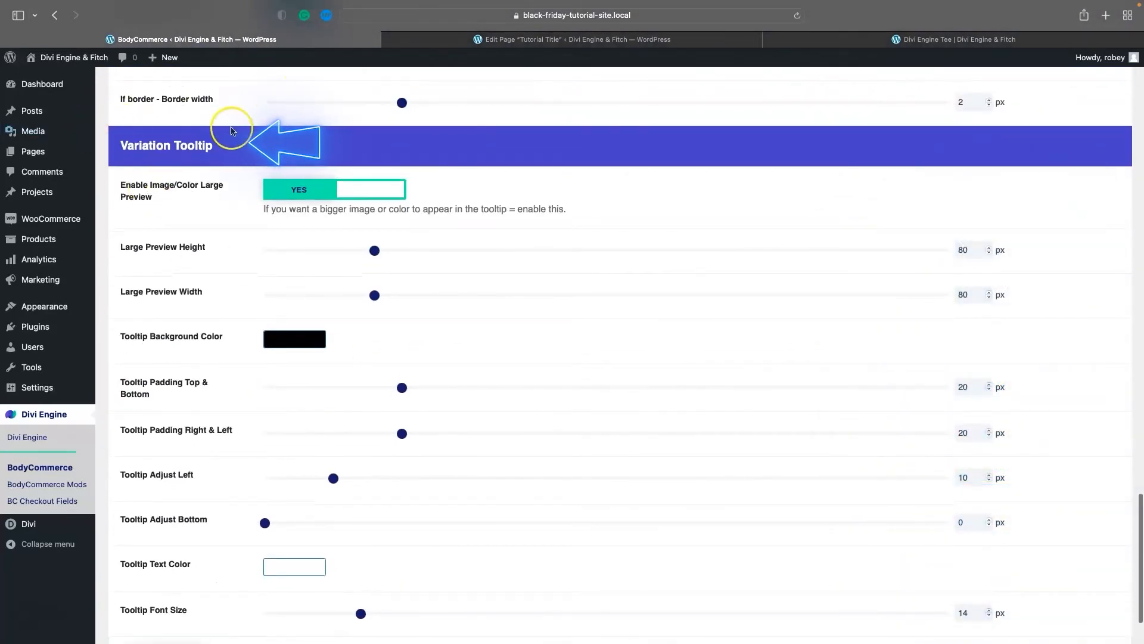
pyautogui.moveTo(351, 202)
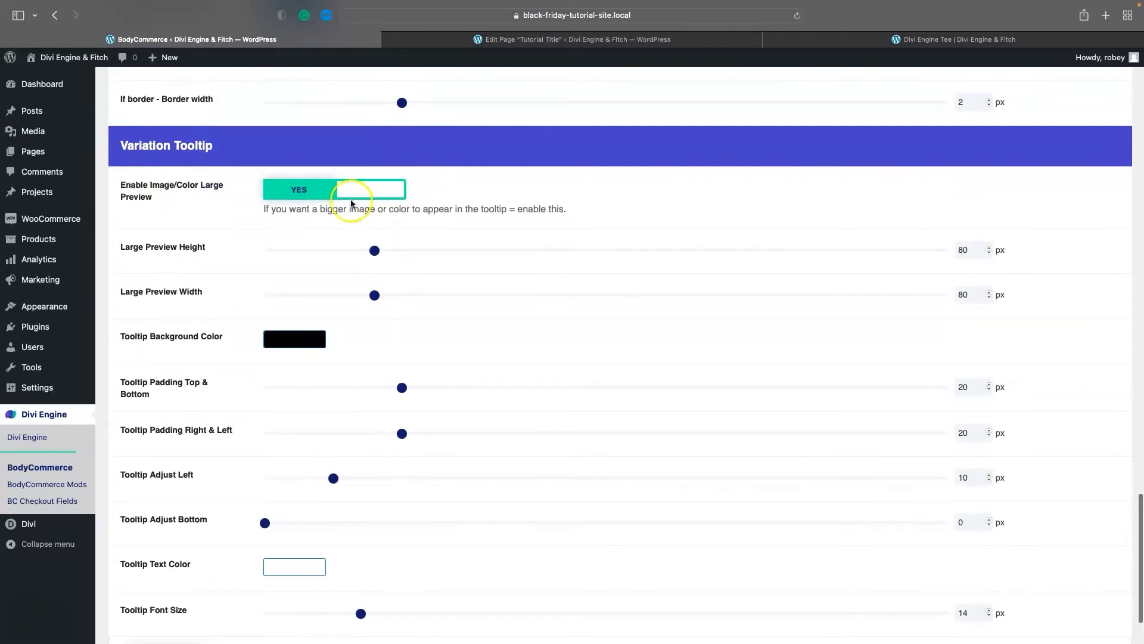
pyautogui.moveTo(280, 361)
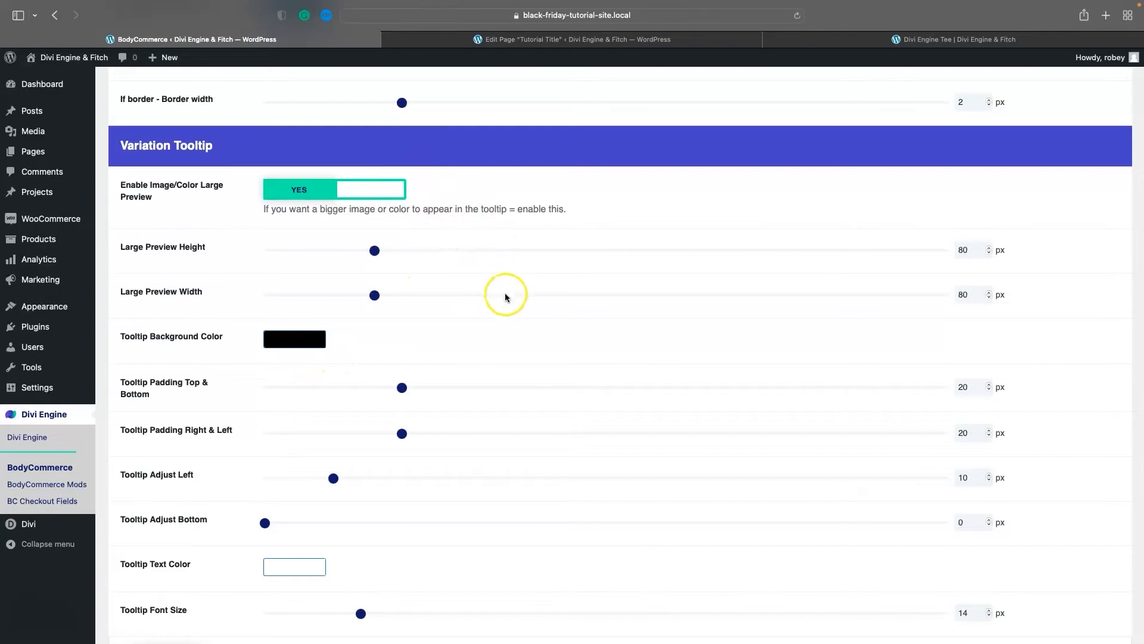
pyautogui.scroll(-3)
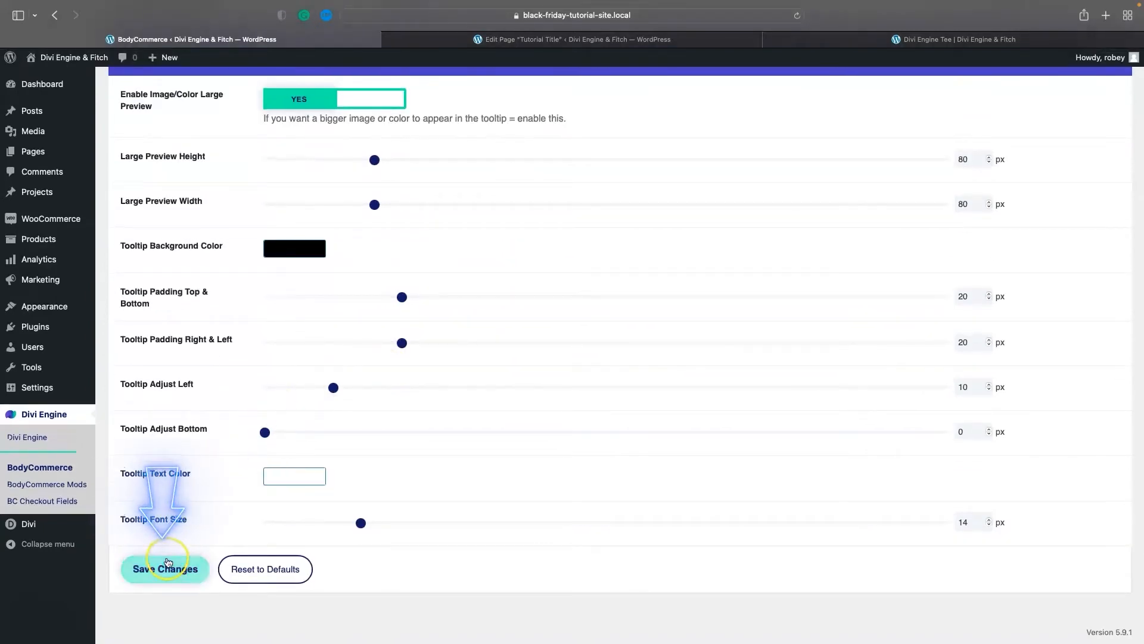
# Save the tooltip settings, then preview the Blue swatch tooltip on the Divi Engine Tee.
pyautogui.click(165, 568)
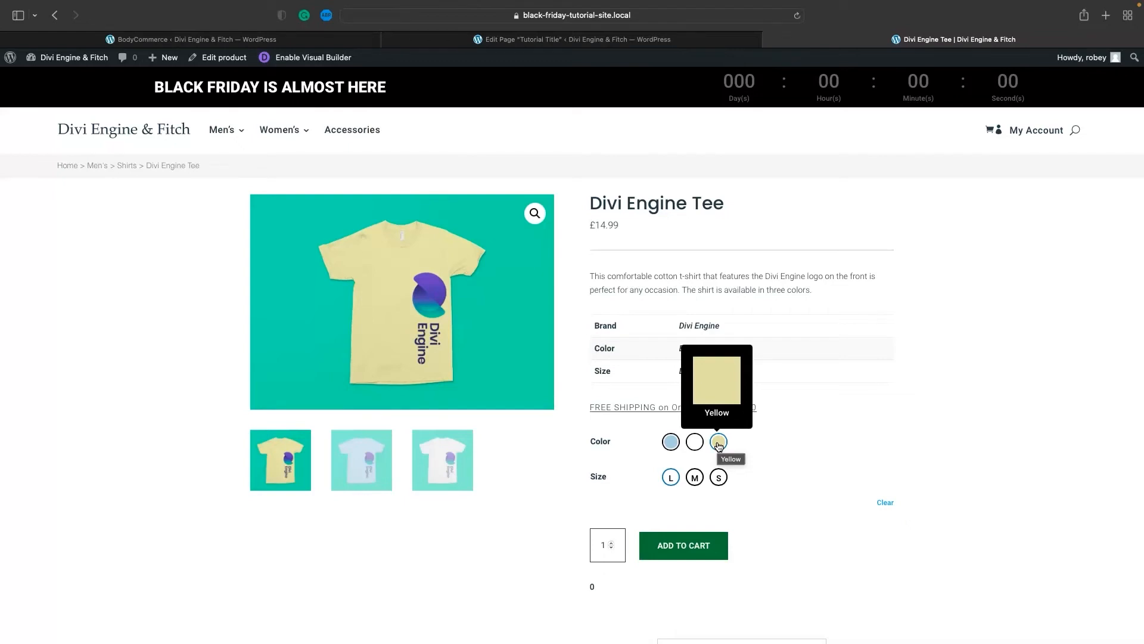
pyautogui.click(670, 441)
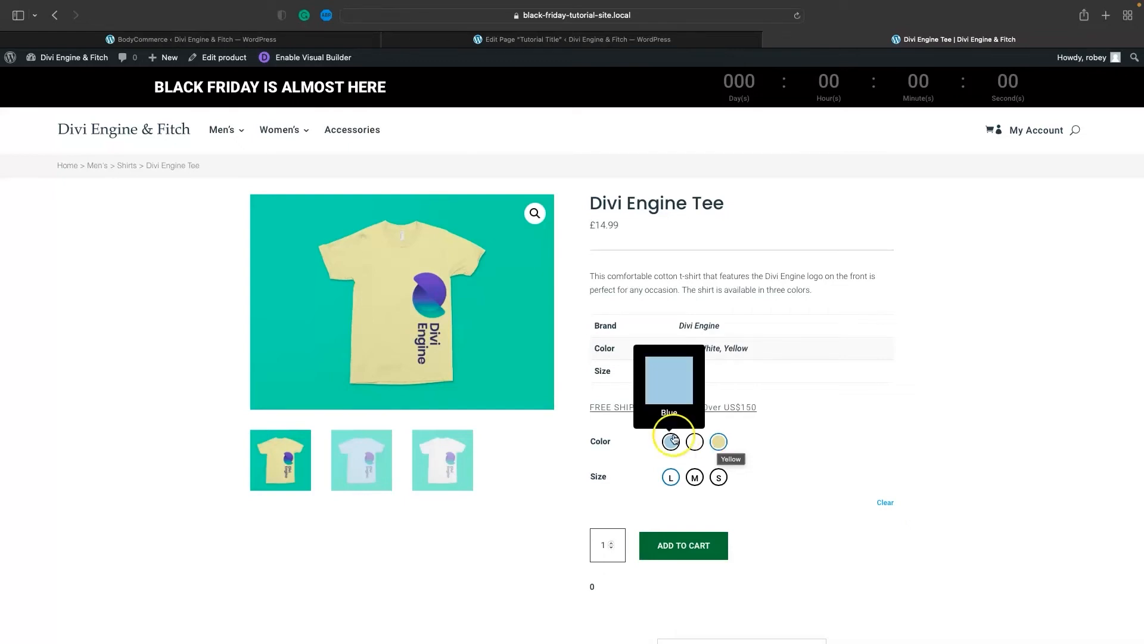